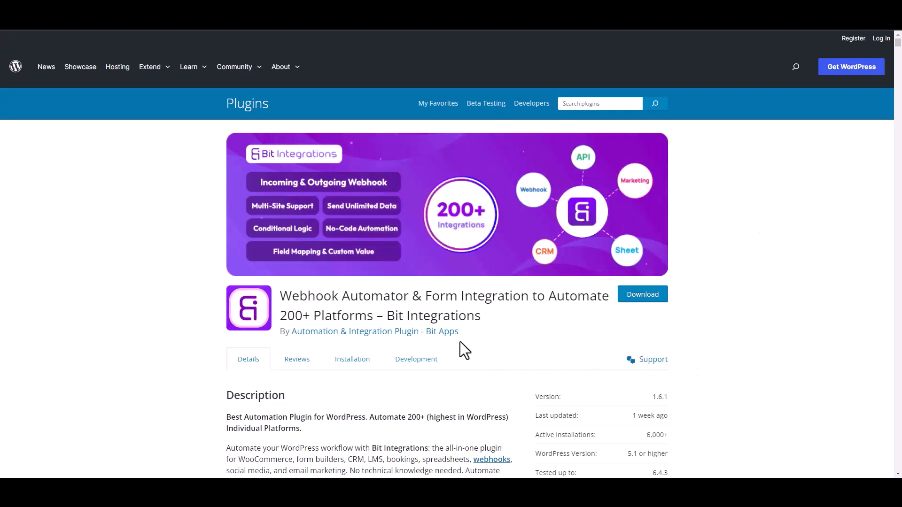
mouse_move(483, 332)
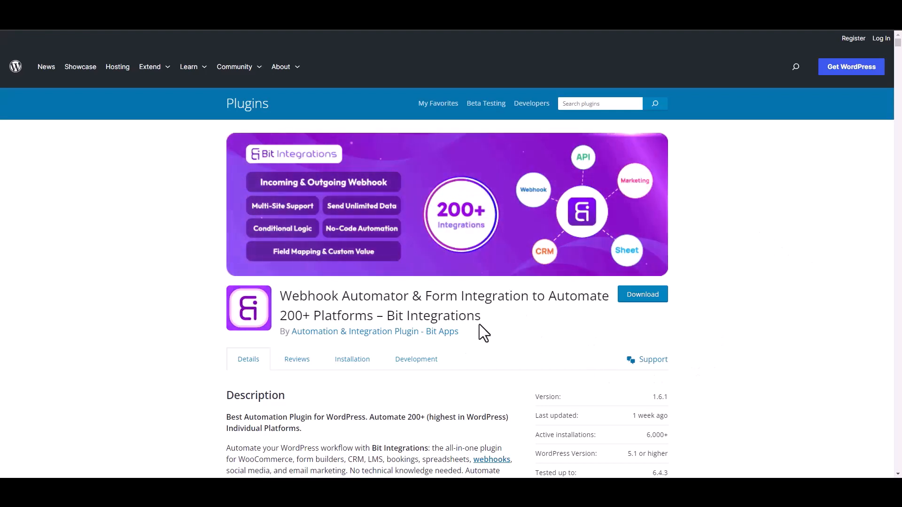
- Start a new integration and search the triggers for 'ws' to find WSForm
double_click(432, 316)
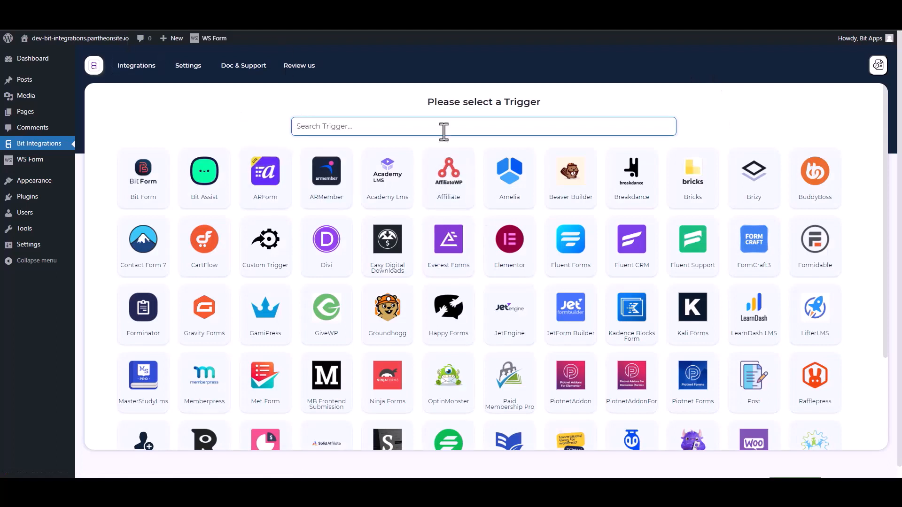
type("ws")
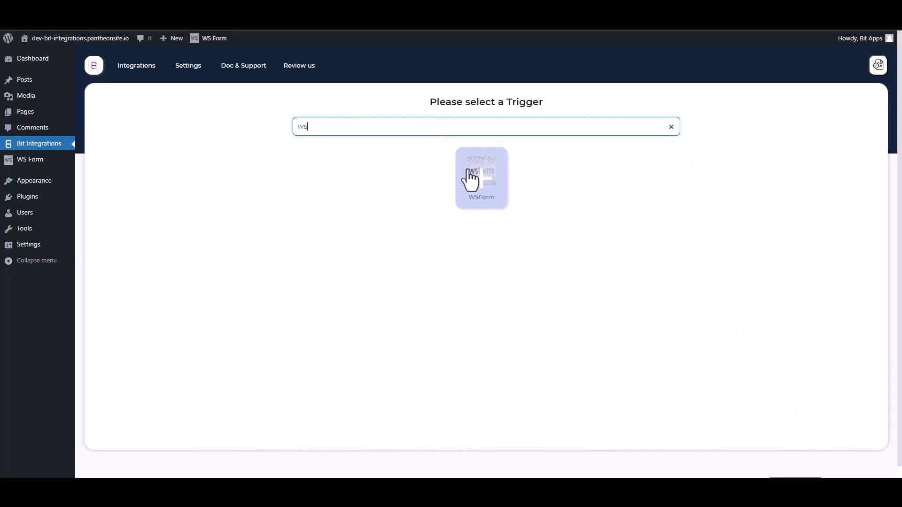
- Choose WSForm as trigger, then add a Contact Form action renamed 'Bit Integrations'
left_click(481, 177)
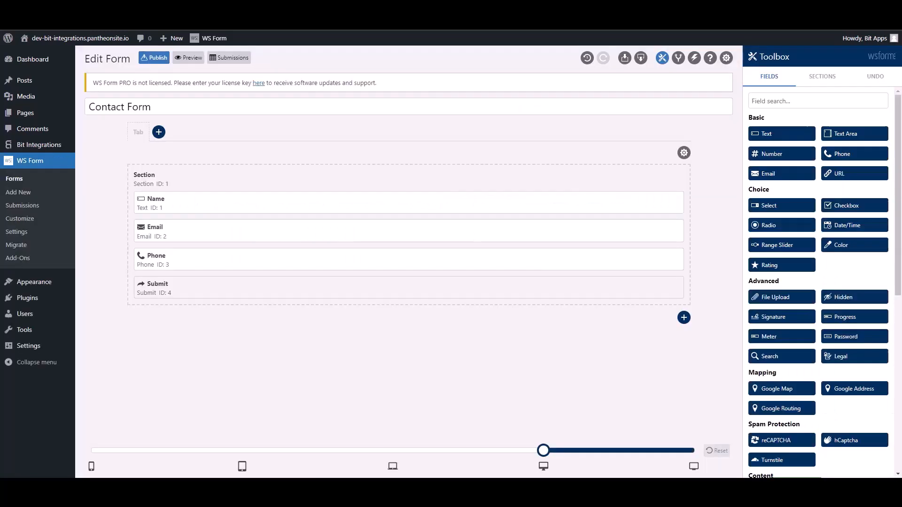
mouse_move(684, 81)
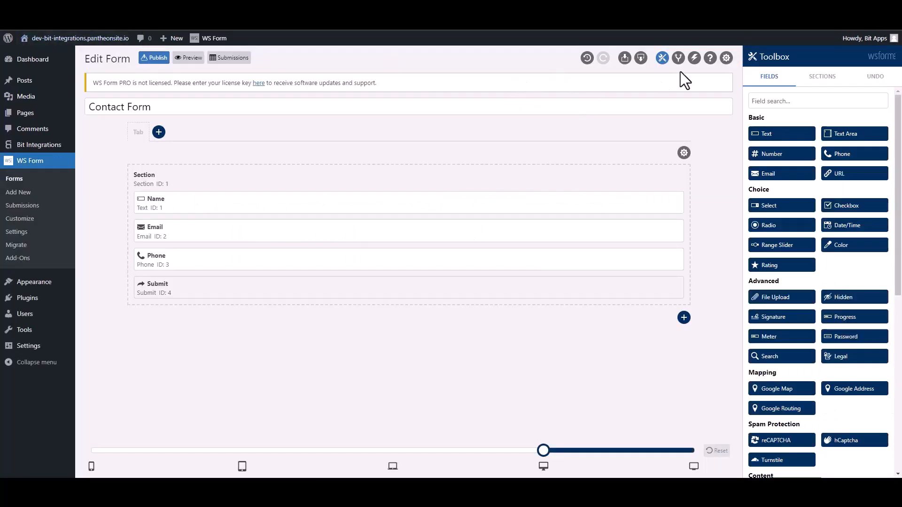
left_click(693, 57)
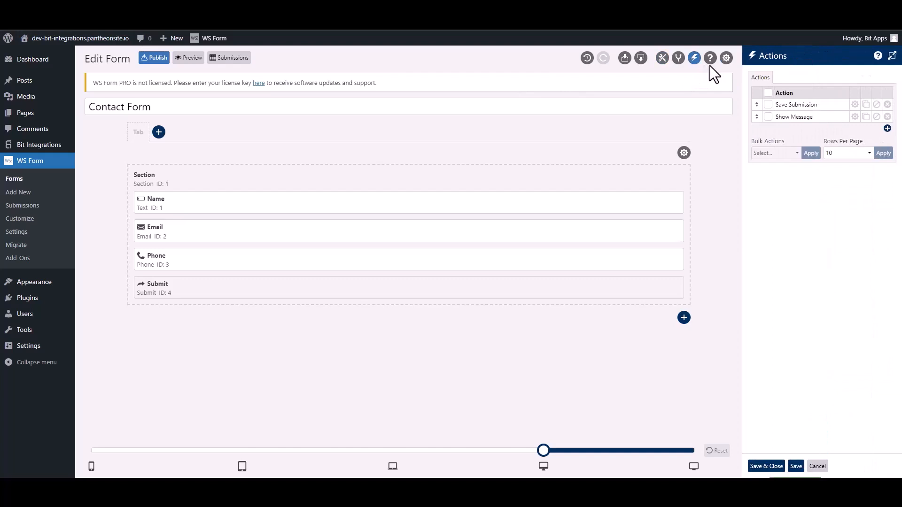
mouse_move(889, 143)
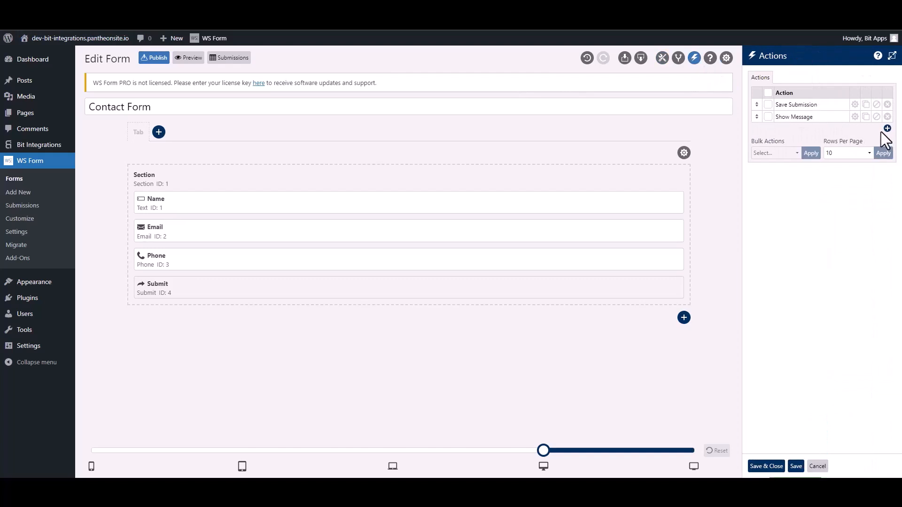
left_click(886, 129)
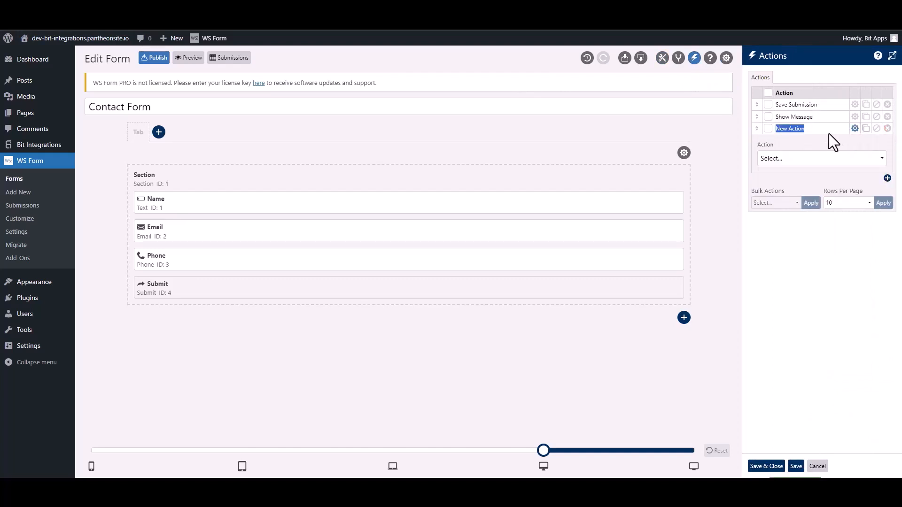
type("8")
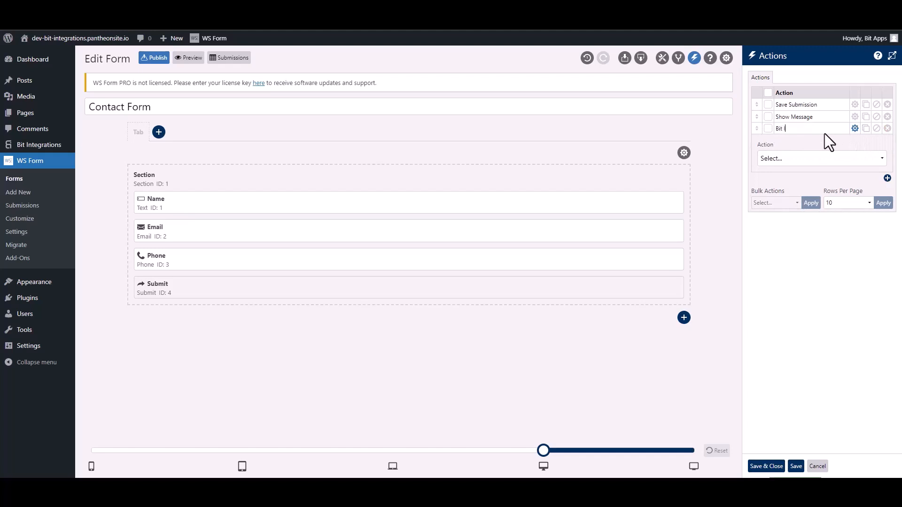
type("Integrations")
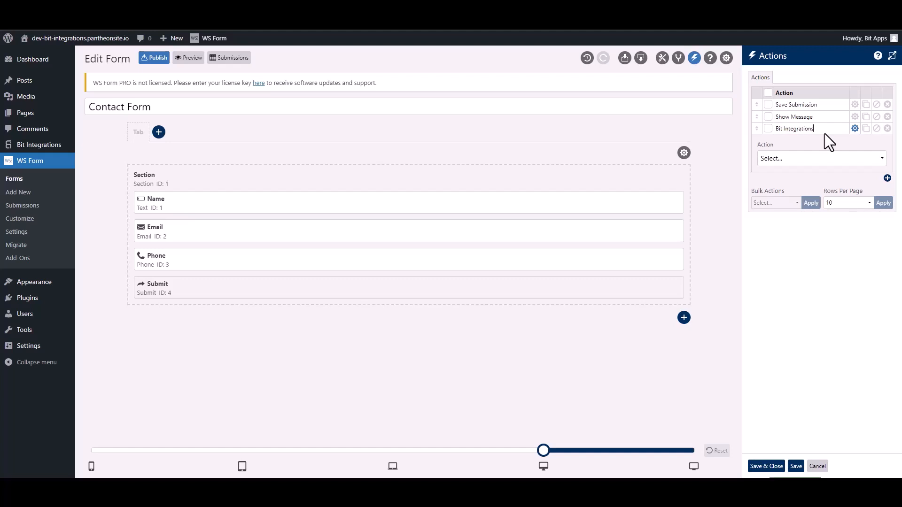
mouse_move(808, 173)
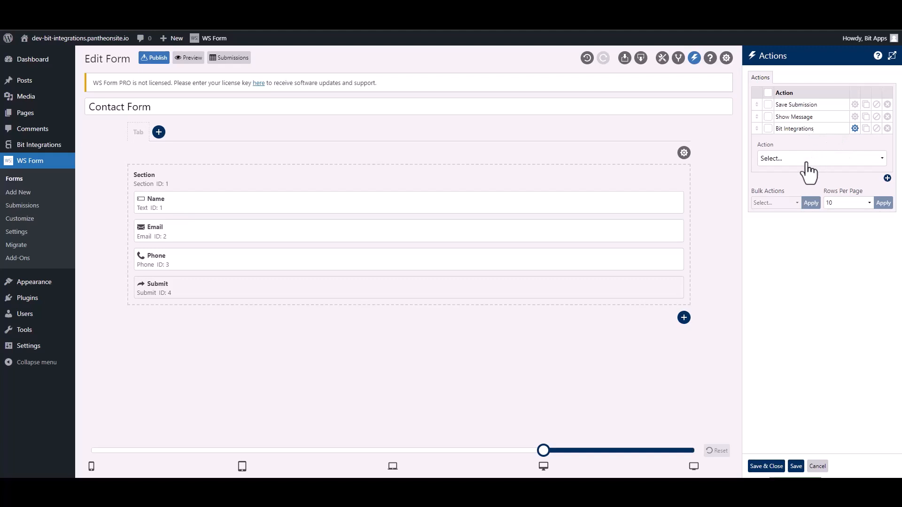
- Set the action to Run WordPress Hook with type Action - do_action
left_click(819, 158)
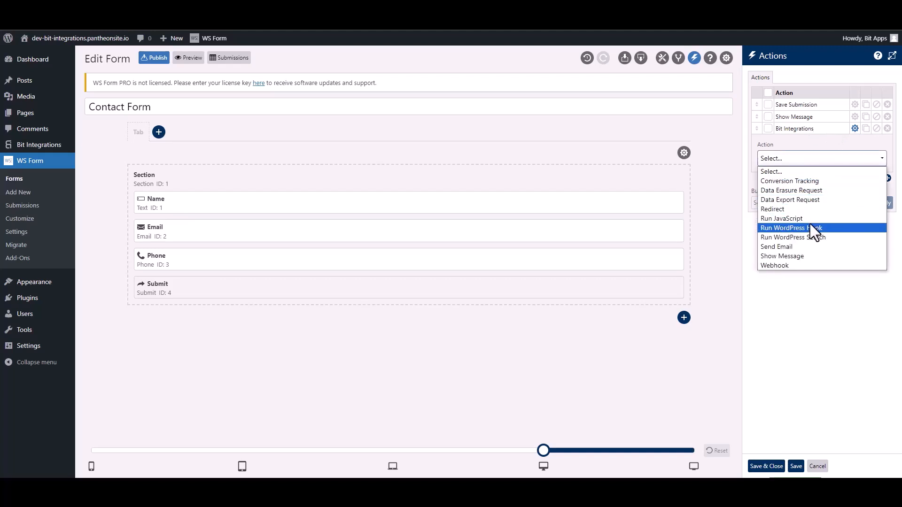
left_click(791, 227)
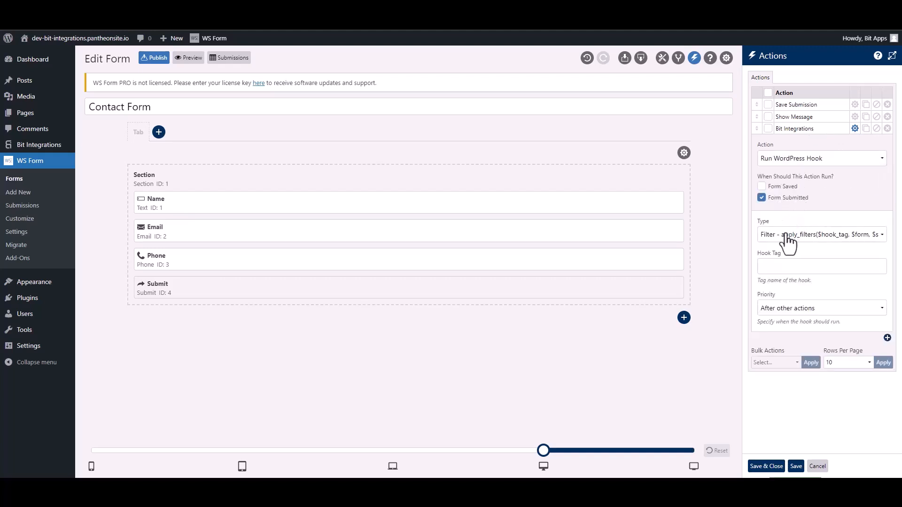
left_click(819, 234)
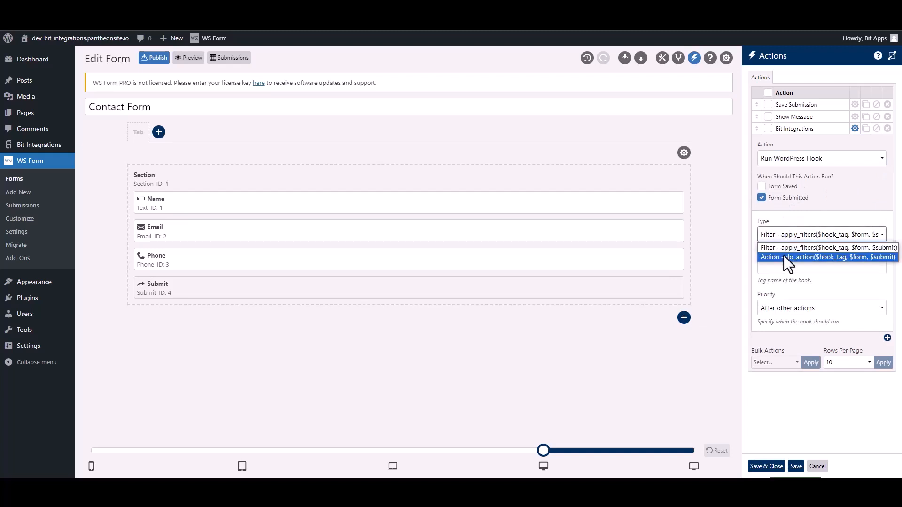
left_click(826, 258)
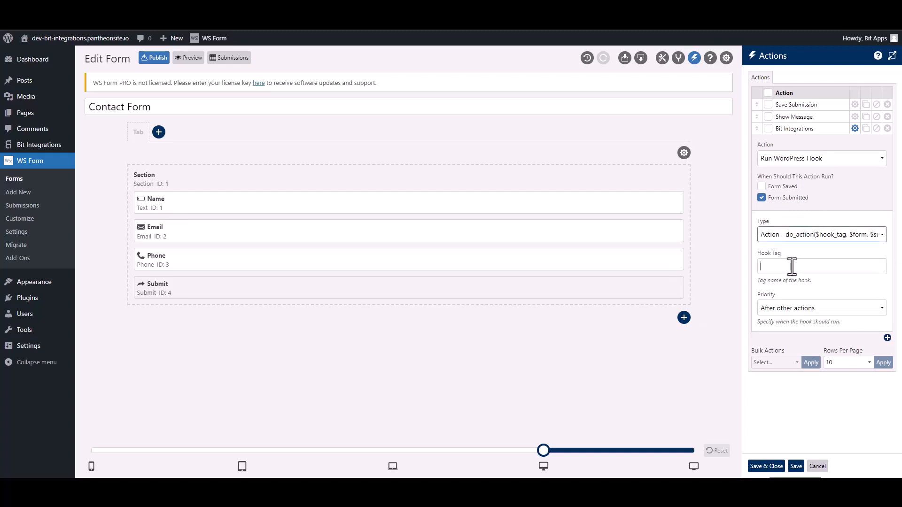
mouse_move(584, 145)
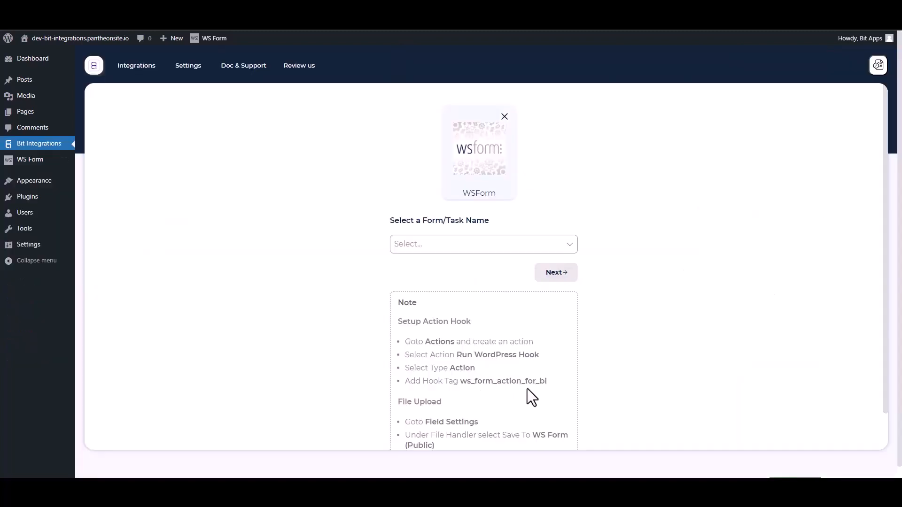
- Select the hook tag ws_form_action_for_bi in the WSForm setup note
double_click(509, 381)
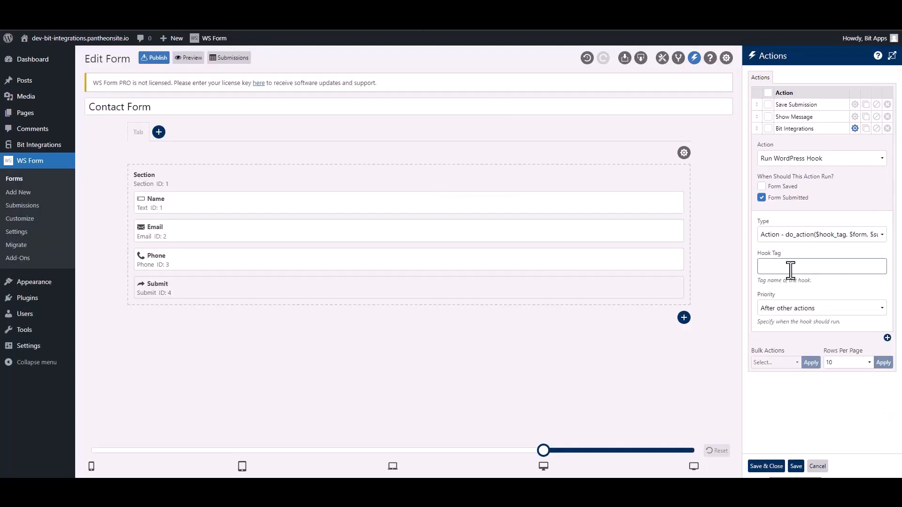
- Give the action the hook tag ws_form_action_for_bi and save it with Save & Close
type("ws_form_action_for_bi")
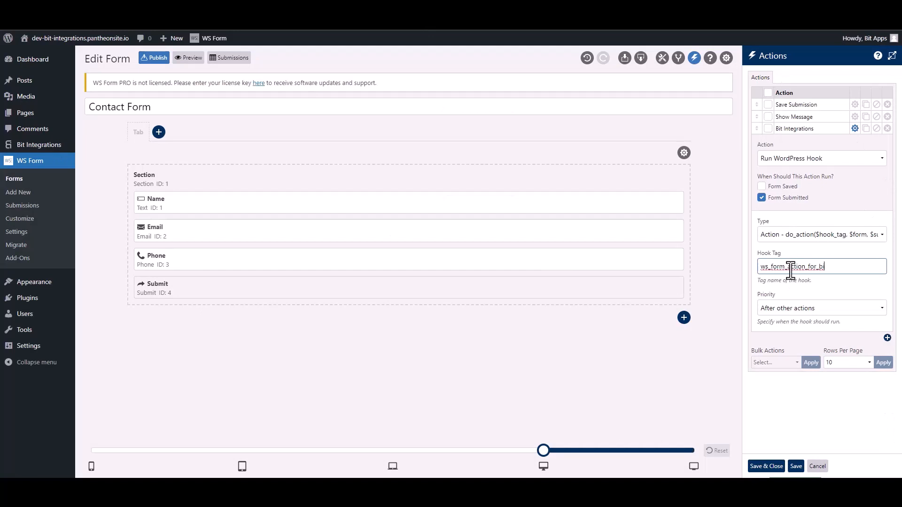
left_click(661, 58)
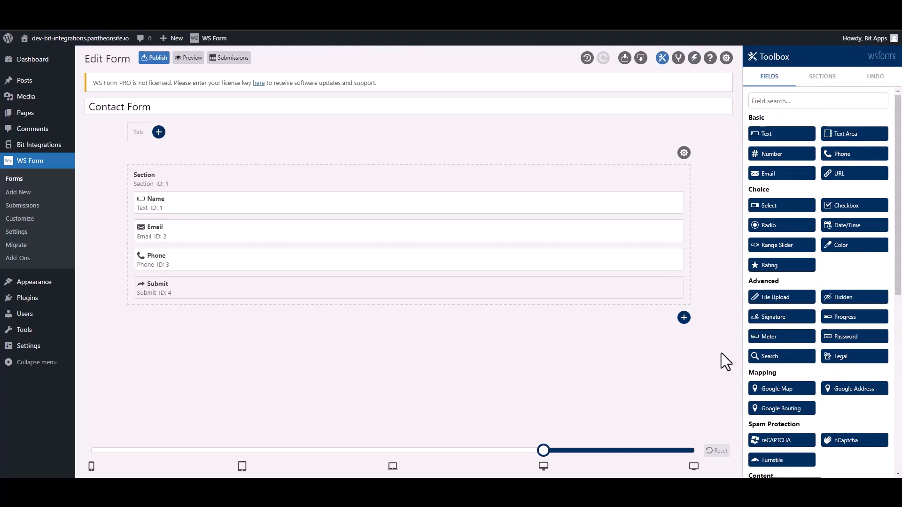
left_click(40, 145)
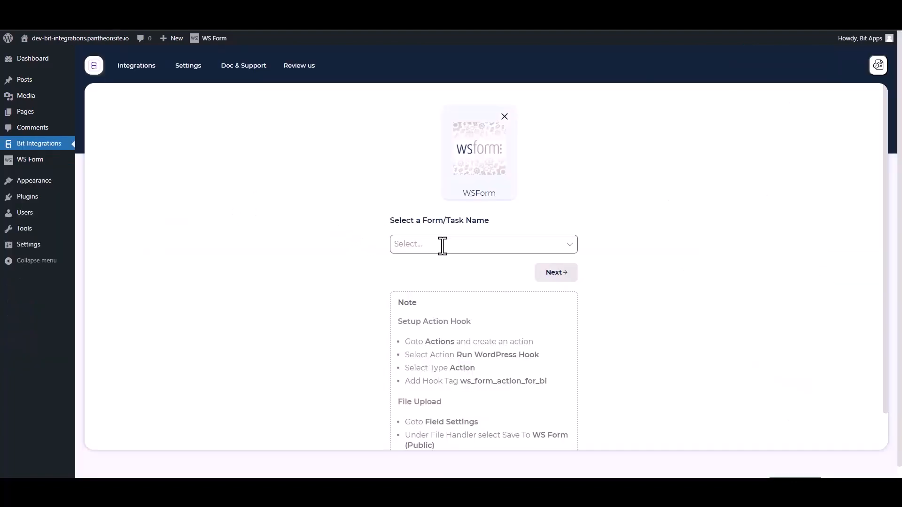
- Use Contact Form as the WSForm trigger and search the actions for PipeDrive
left_click(482, 245)
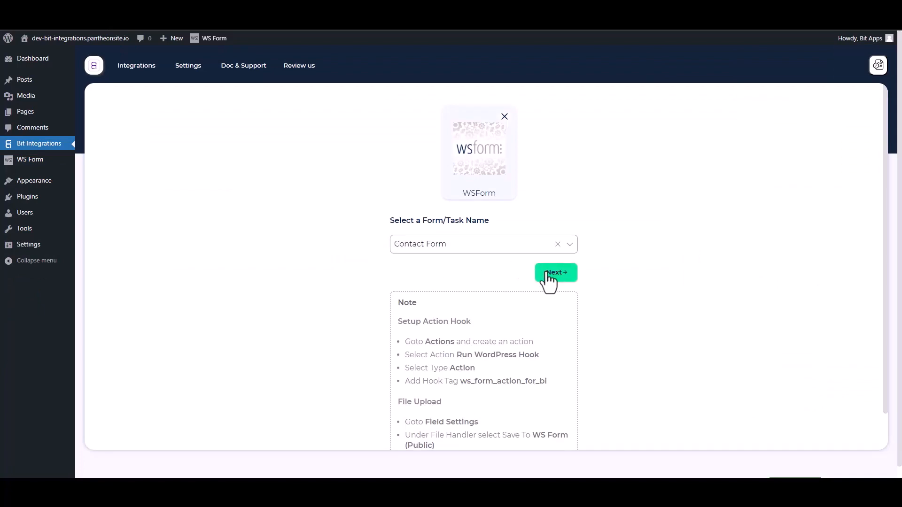
left_click(555, 273)
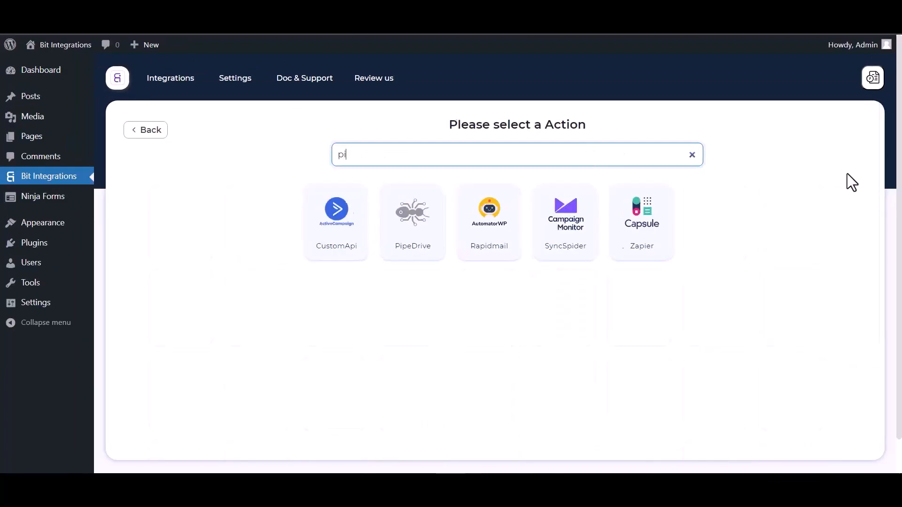
type("pe")
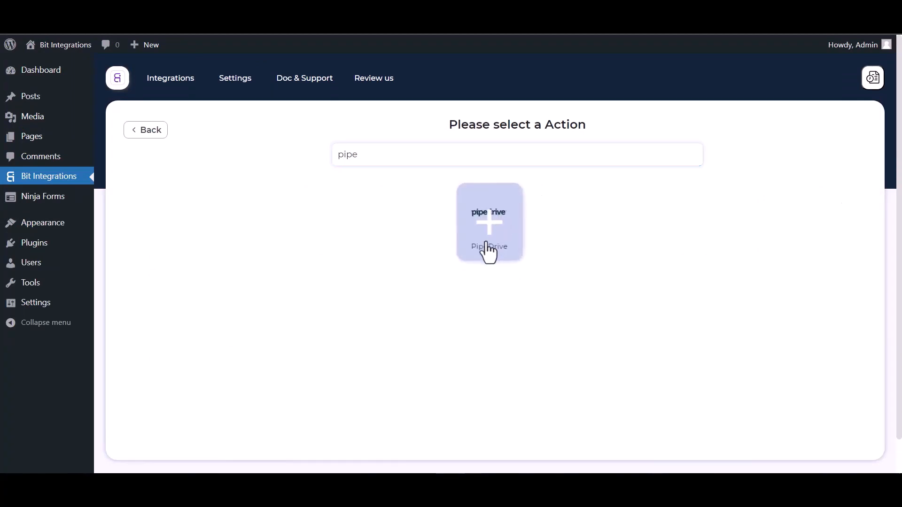
- Choose PipeDrive and authorize the connection with the entered API token
left_click(488, 223)
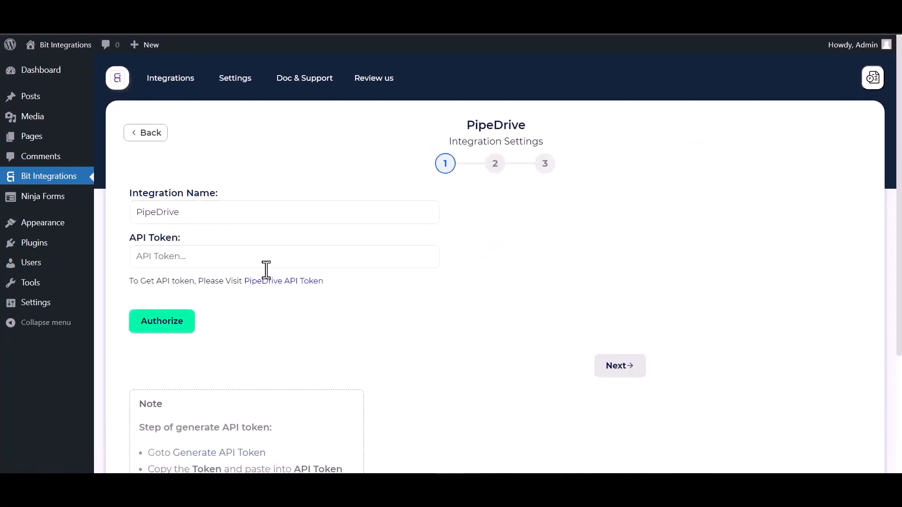
mouse_move(283, 281)
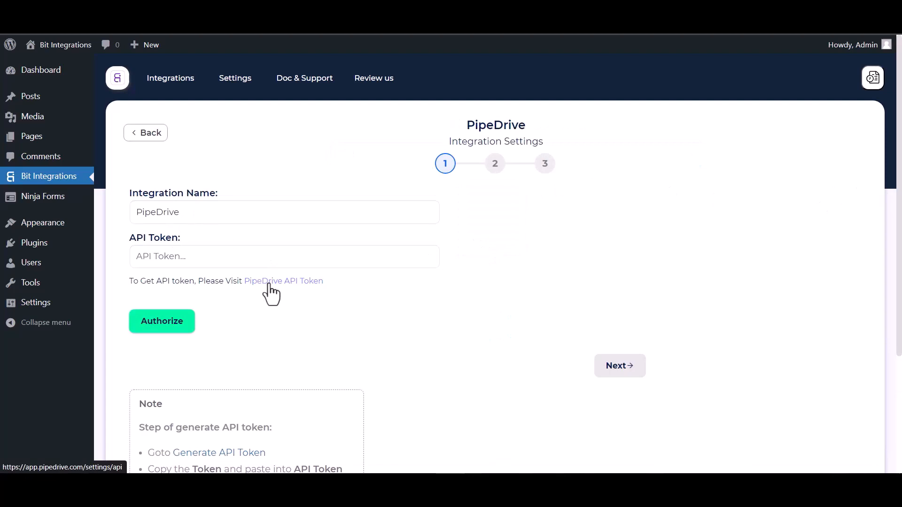
left_click(283, 281)
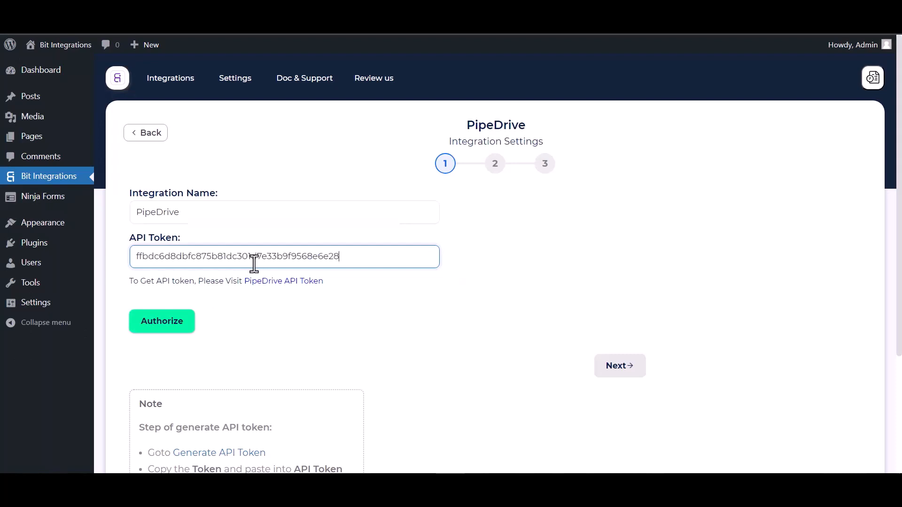
left_click(162, 321)
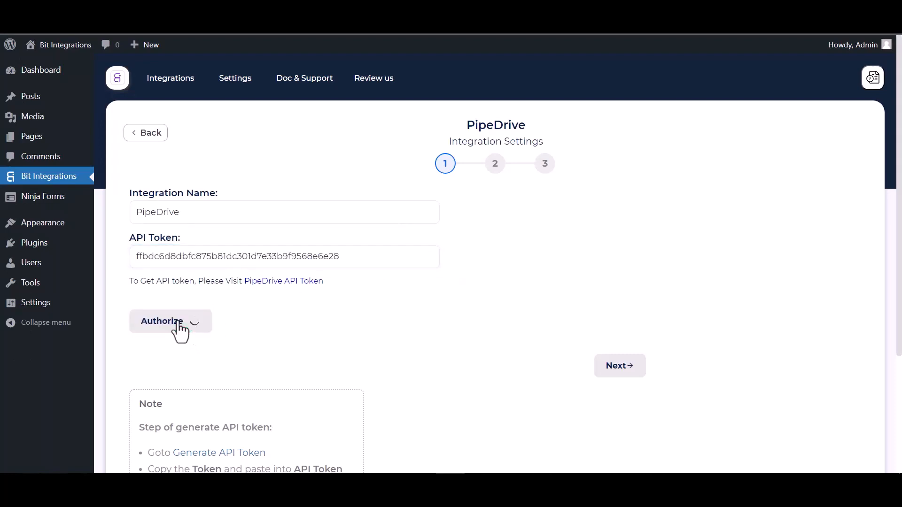
left_click(169, 321)
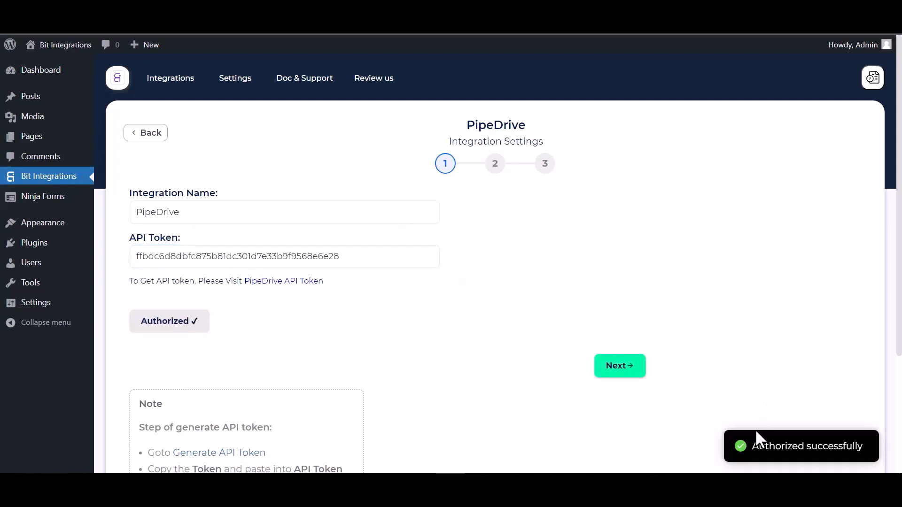
- Advance to step two and set the PipeDrive module to Persons
left_click(619, 366)
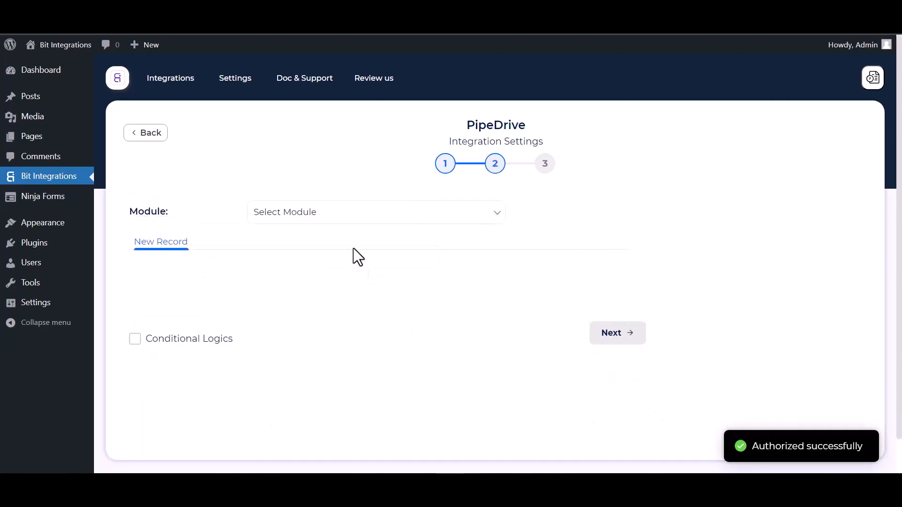
left_click(374, 211)
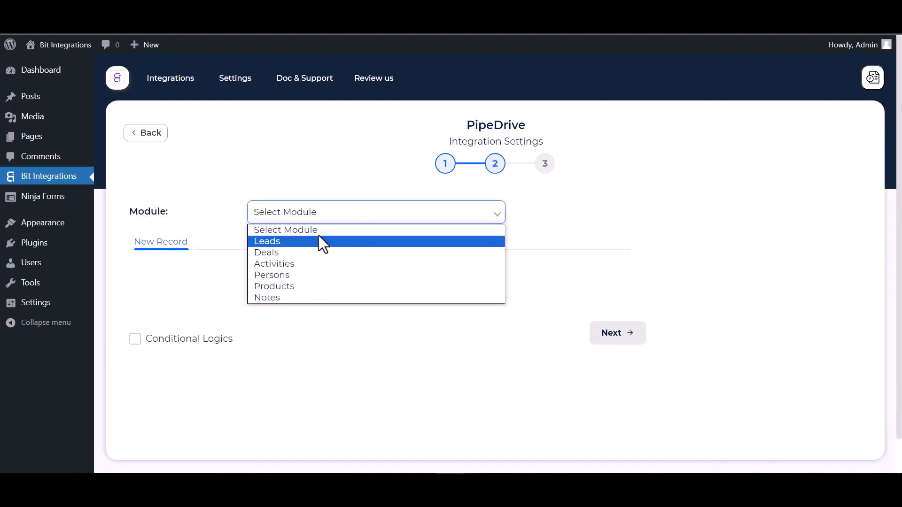
mouse_move(271, 275)
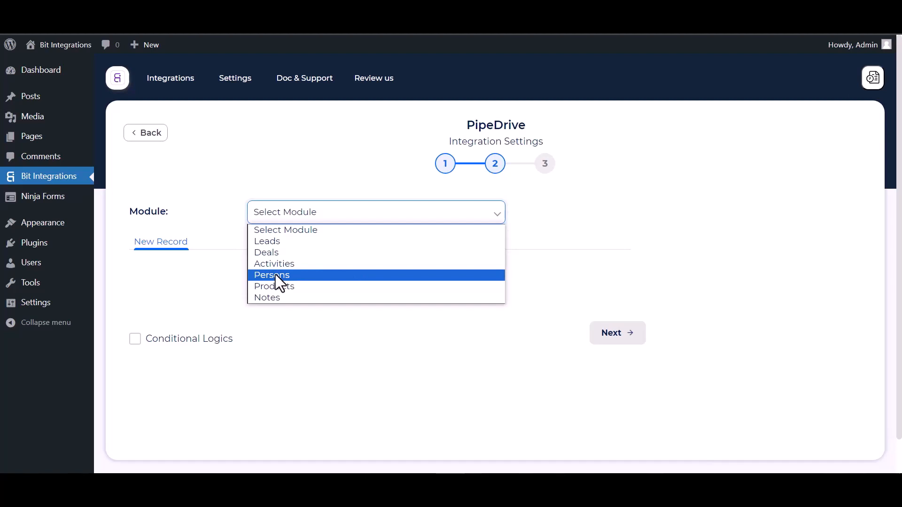
left_click(270, 275)
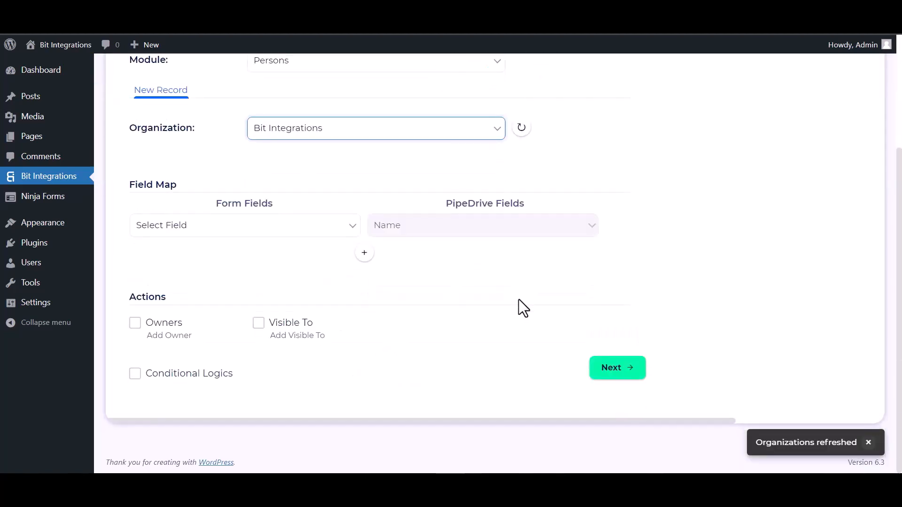
- Map Name, Email and Phone to PipeDrive's matching person fields, leaving owner assignment off
left_click(245, 225)
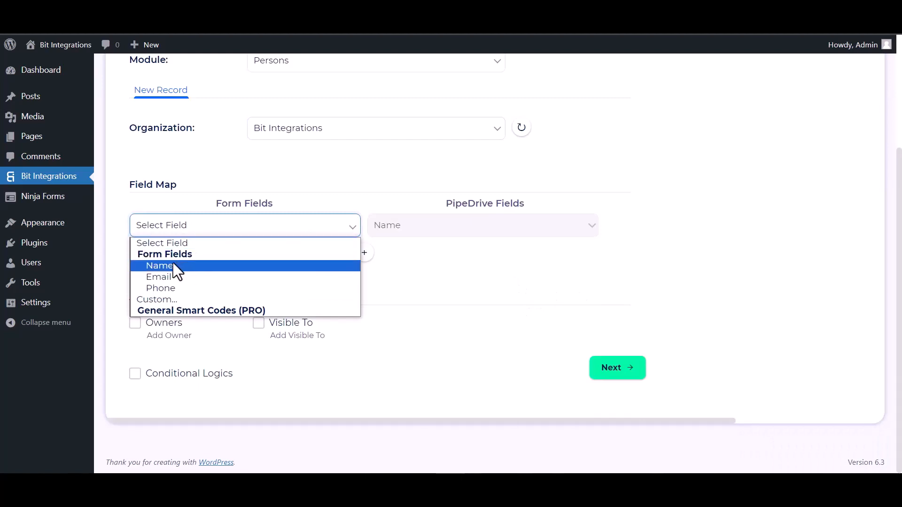
left_click(159, 265)
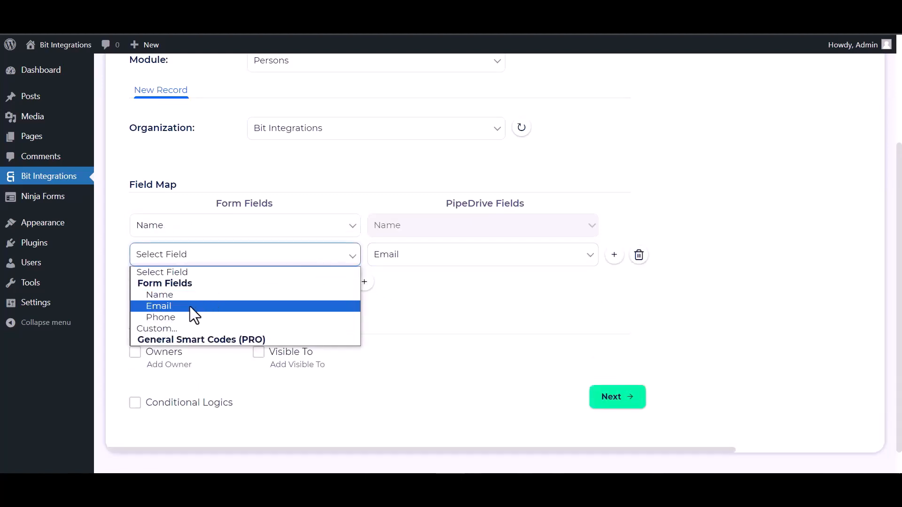
left_click(159, 305)
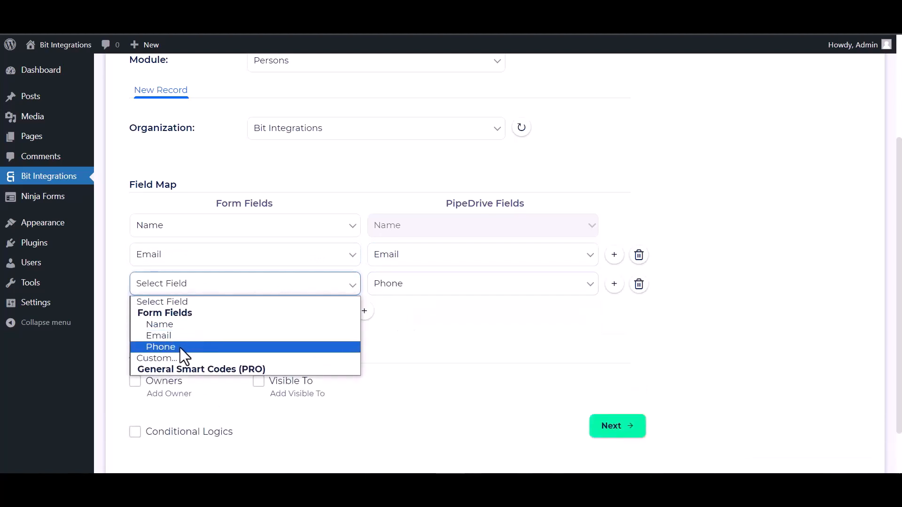
left_click(161, 347)
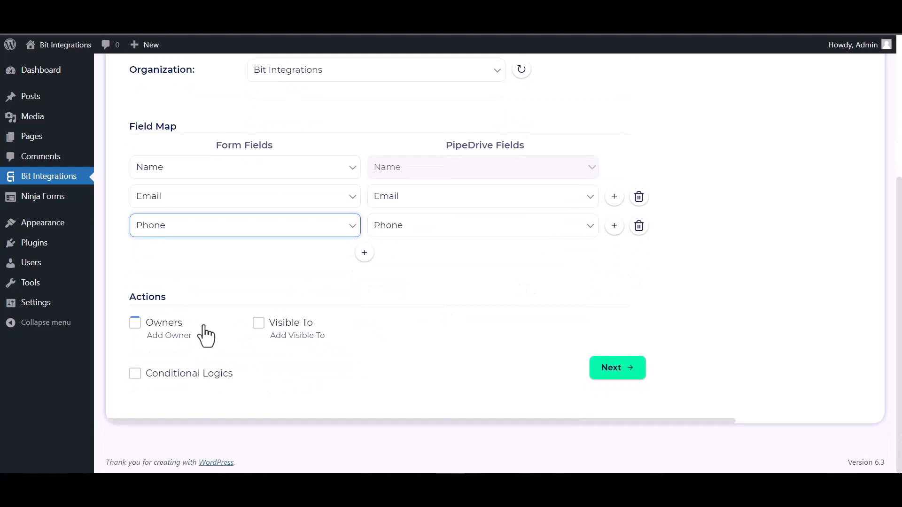
left_click(134, 322)
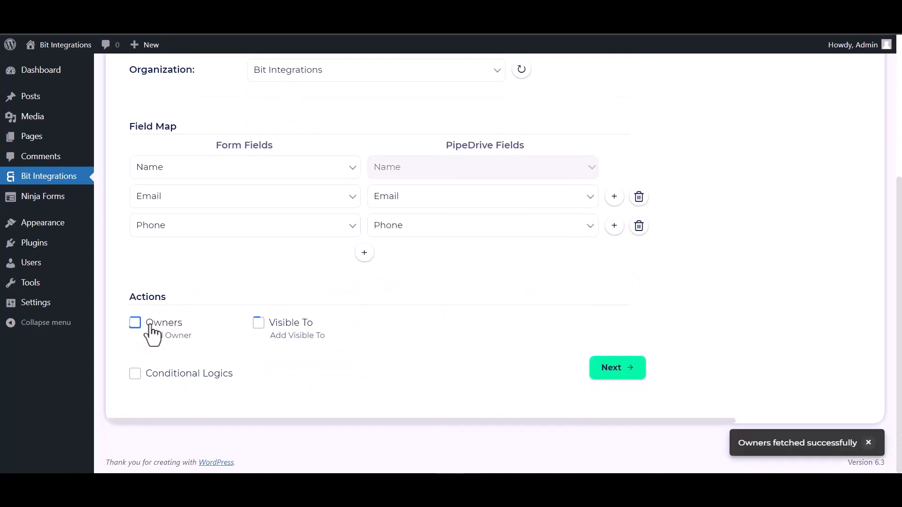
left_click(134, 372)
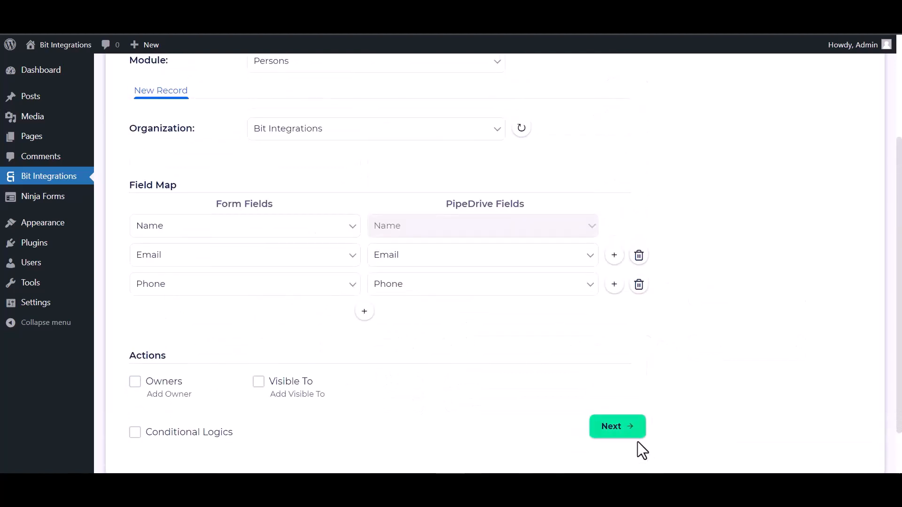
- Continue past field mapping and enter the name 'Bit Integrations' in the live form
left_click(616, 426)
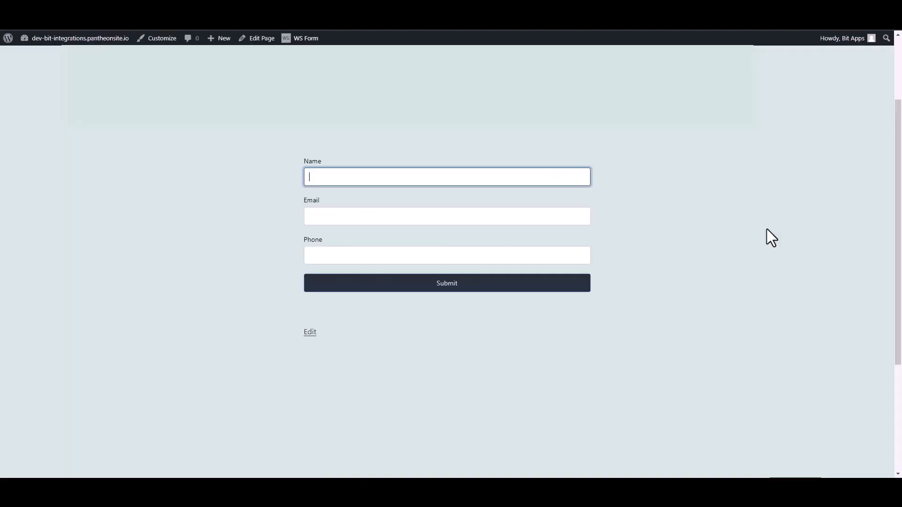
type("Bit")
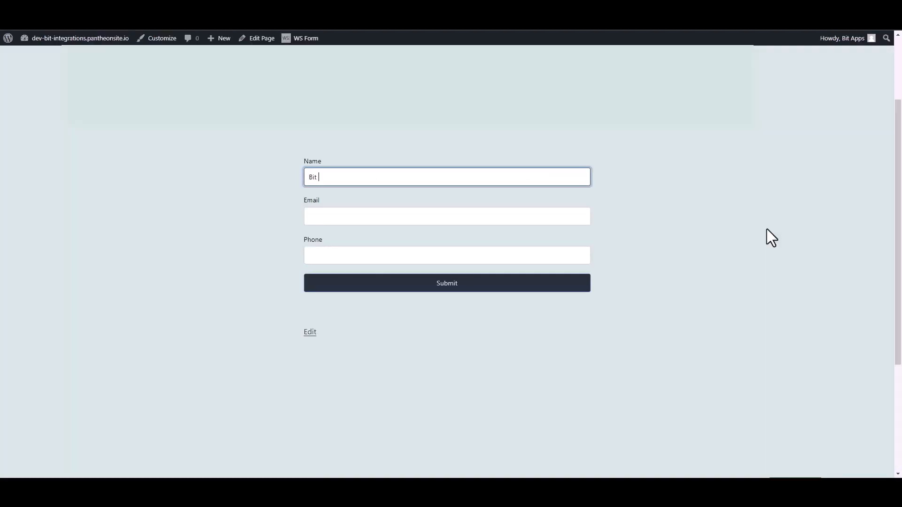
type("Integrat")
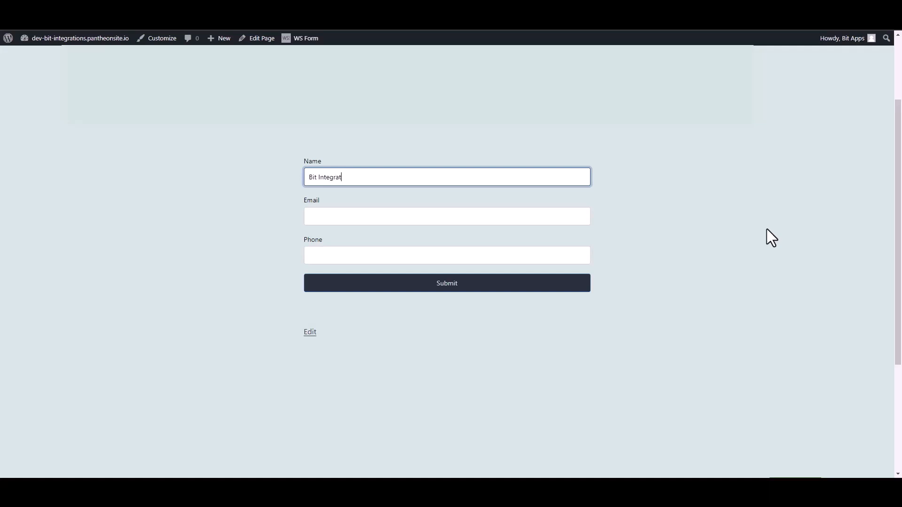
type("ions")
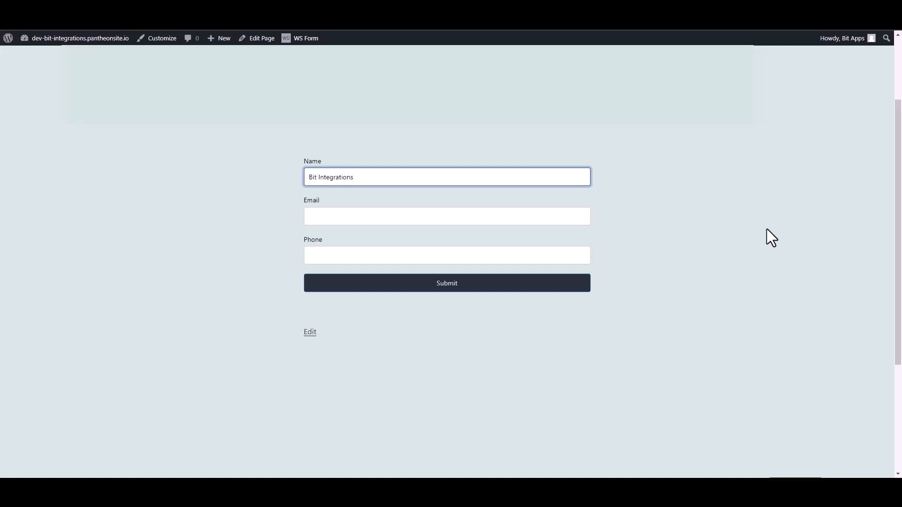
left_click(446, 216)
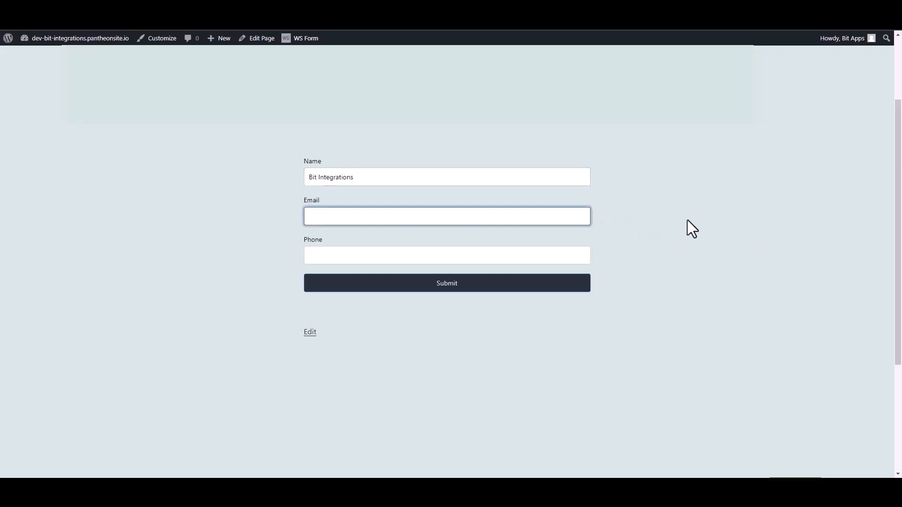
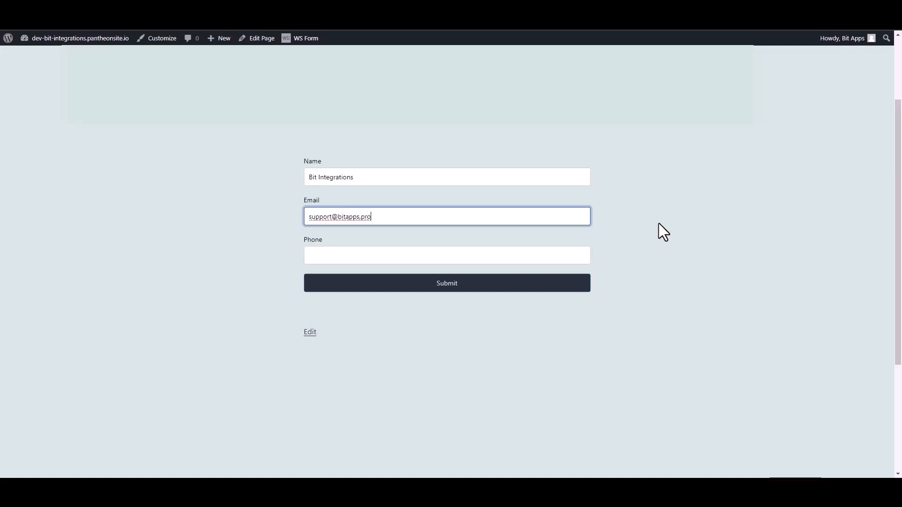
left_click(446, 255)
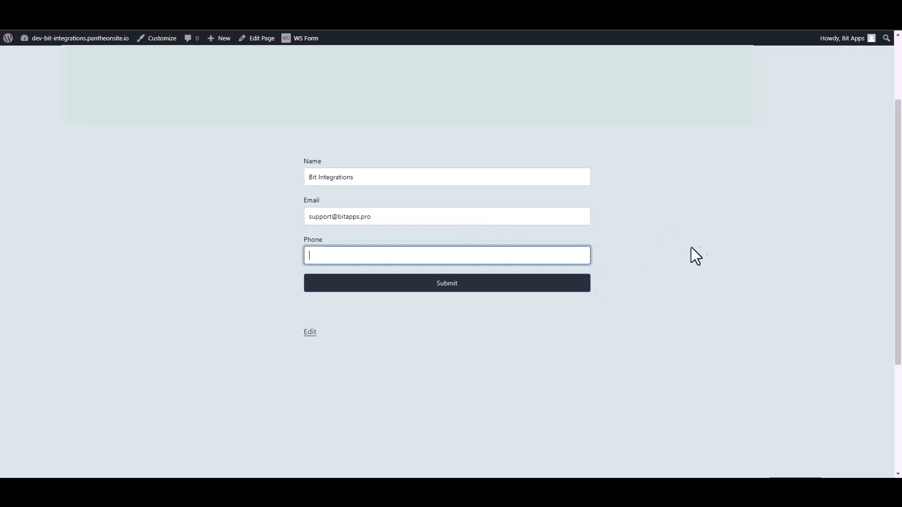
type("444")
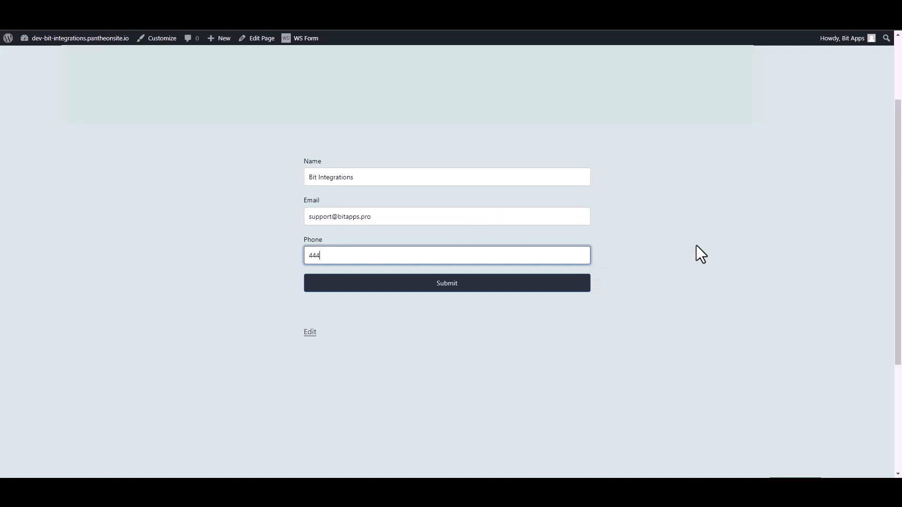
type("555666")
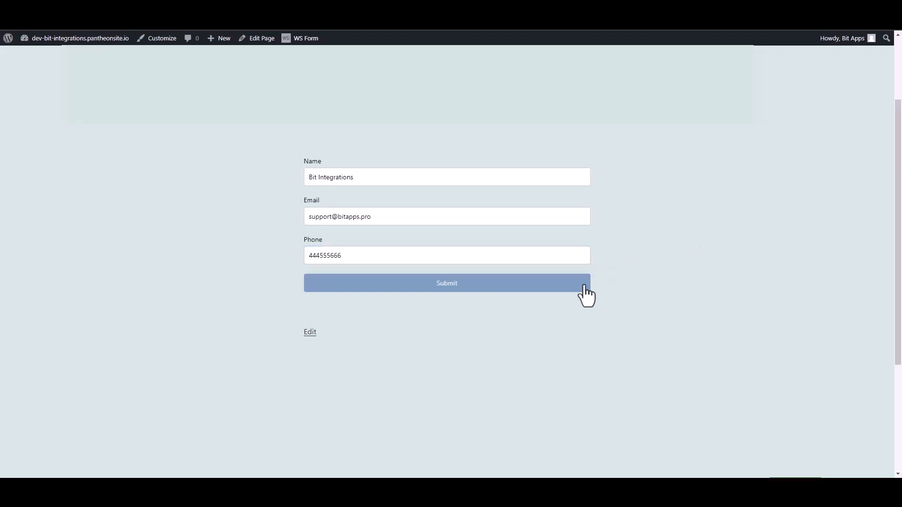
left_click(447, 283)
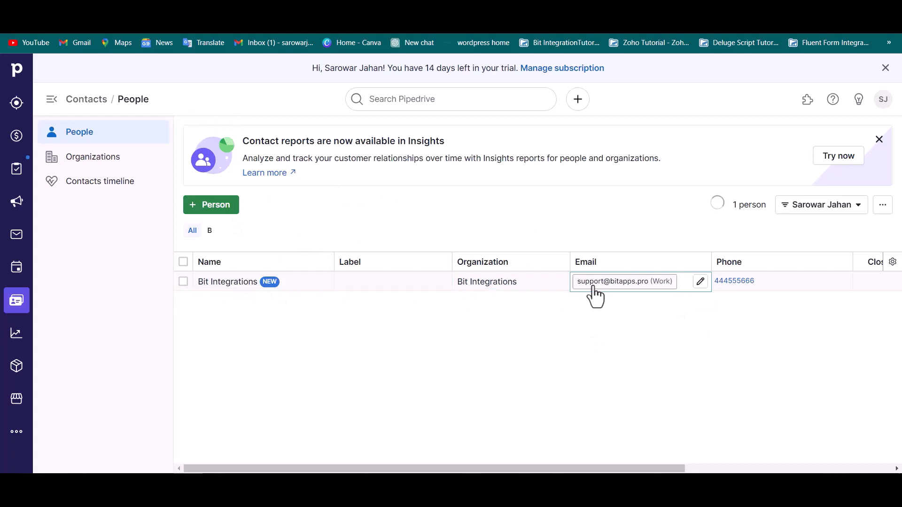
- Open the Bit Integrations person in Contacts > People to verify email and phone 444555666
left_click(227, 281)
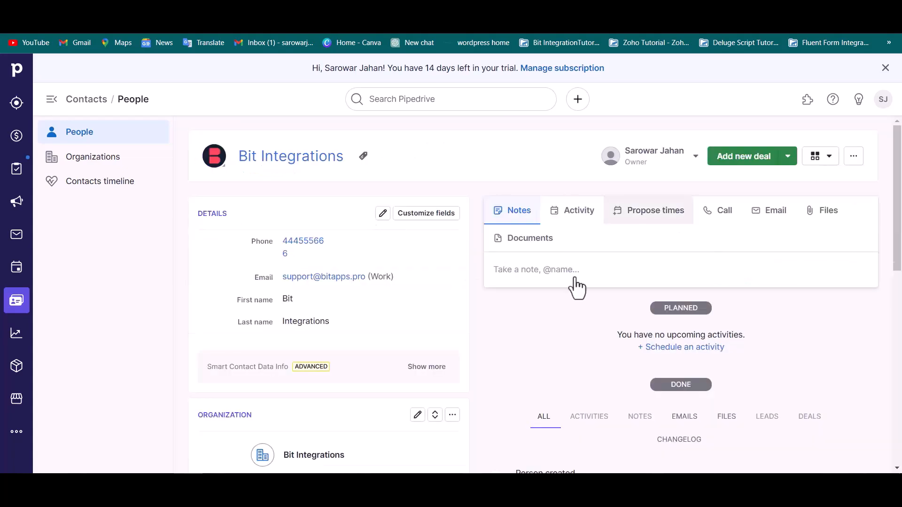
mouse_move(317, 288)
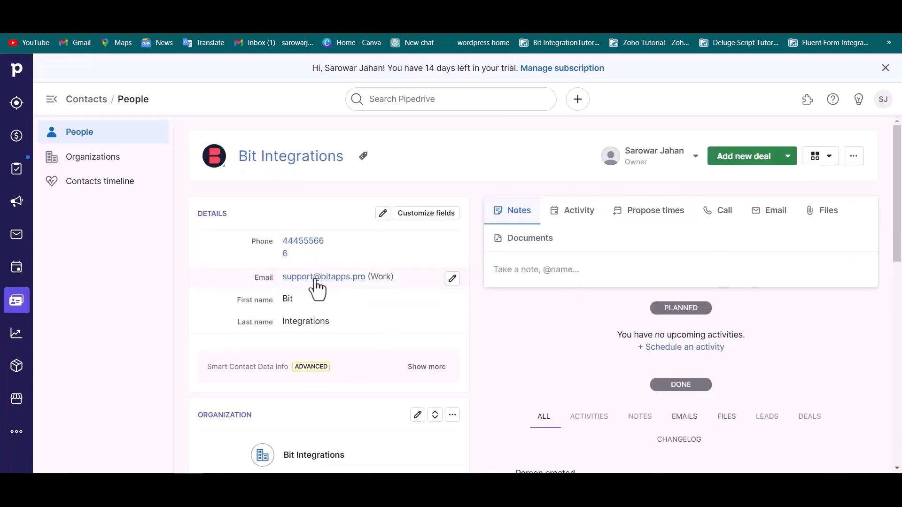
mouse_move(306, 321)
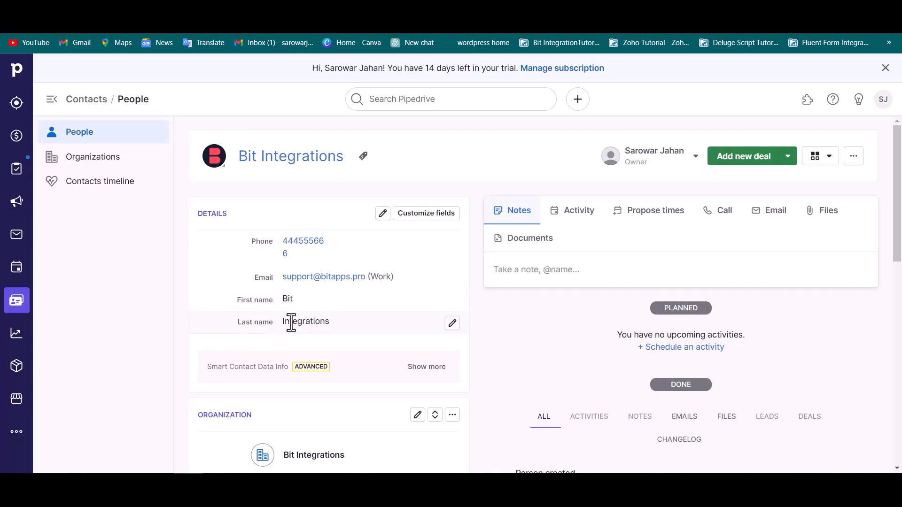